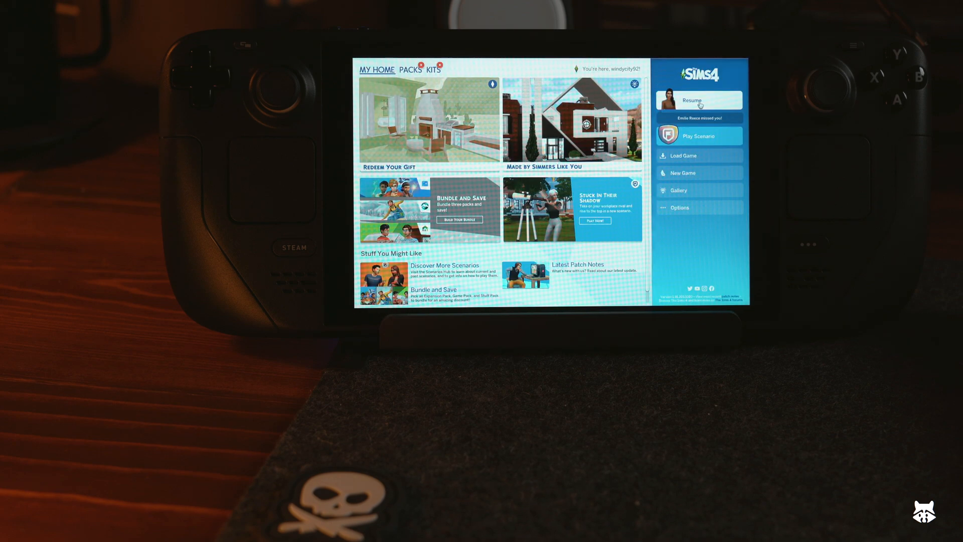
Step: Resume the last saved household from the main menu so its loading screen appears
click(692, 100)
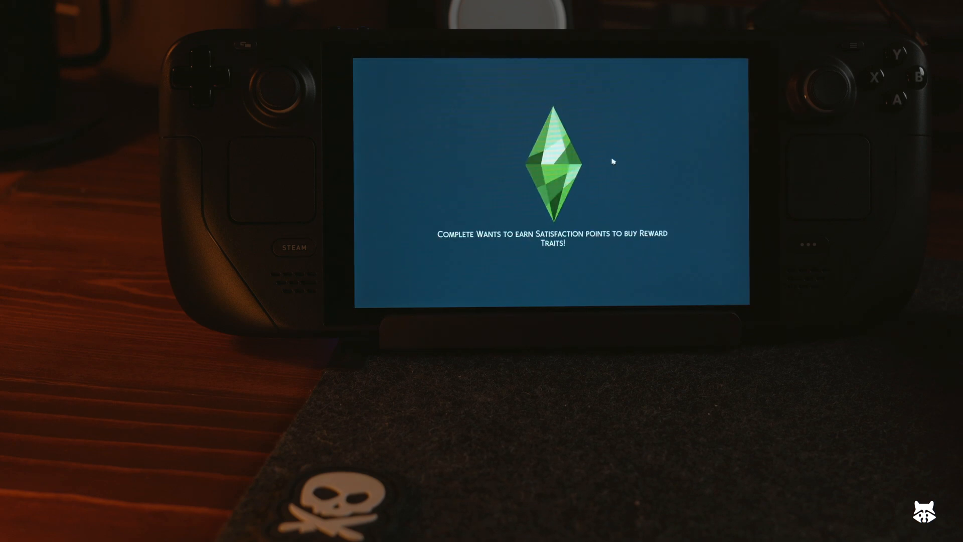